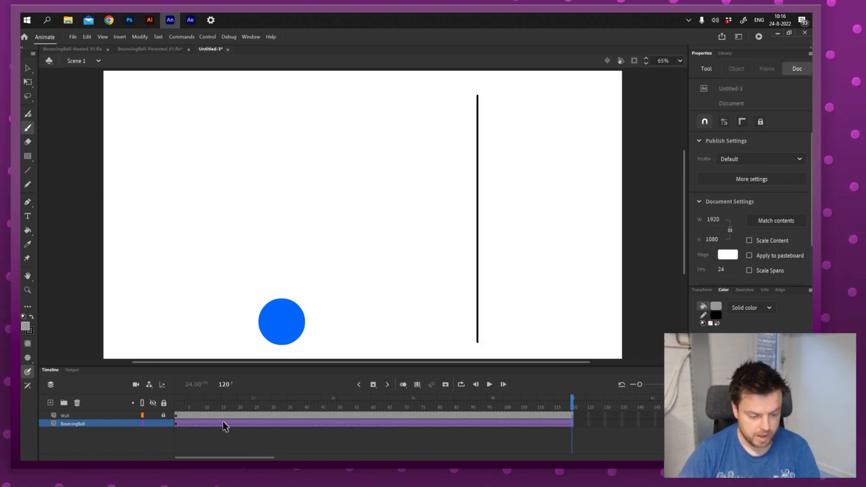
Select a frame in the ball's tween and bring up its easing choices.
click(223, 423)
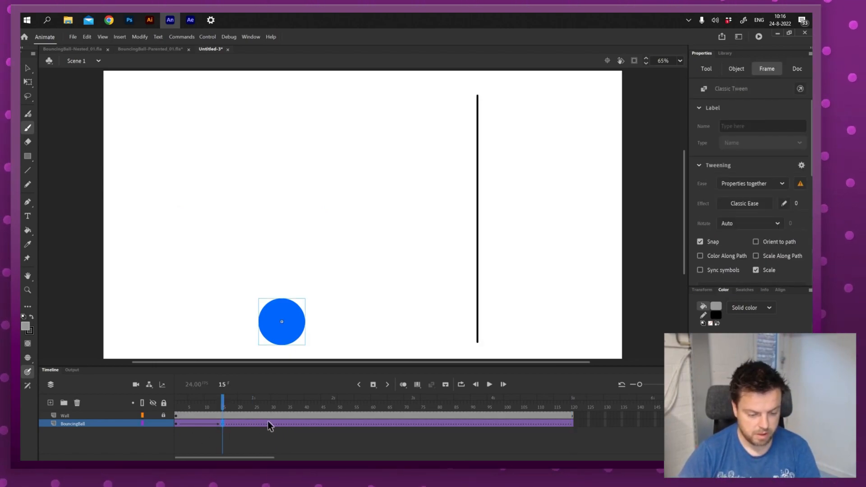
click(336, 399)
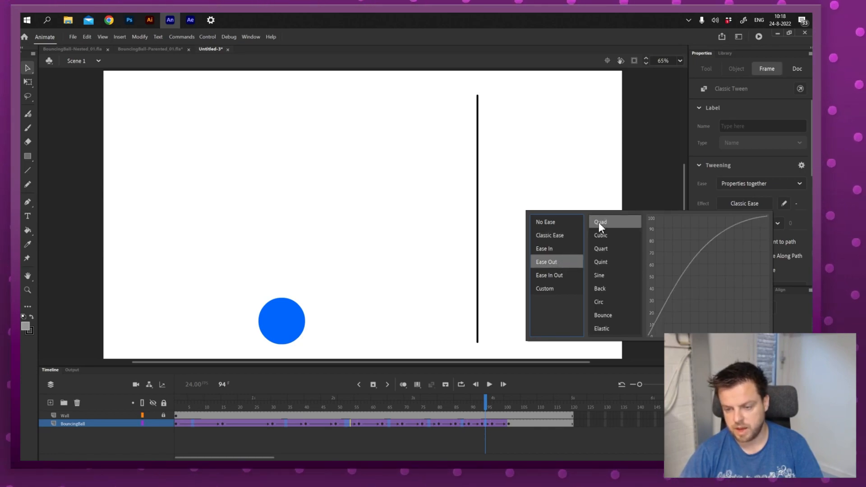
Apply Quad ease-out to a bounce span, then select later spans and choose the ease-out family for them.
click(601, 221)
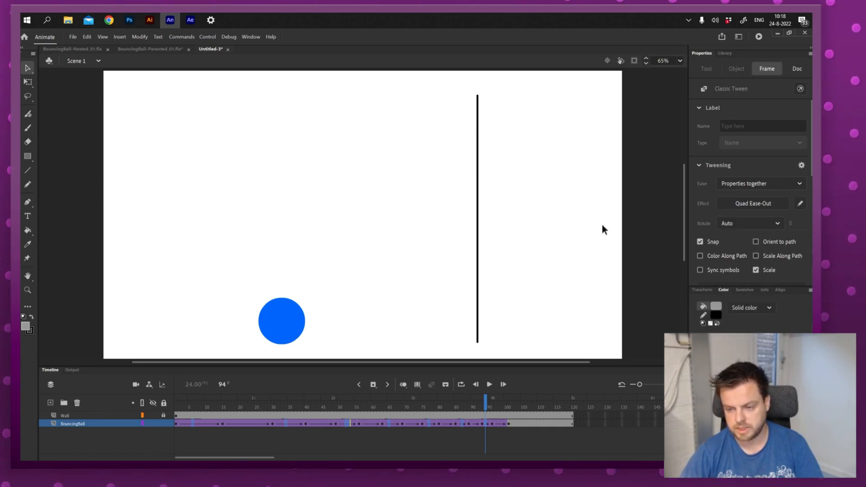
click(256, 398)
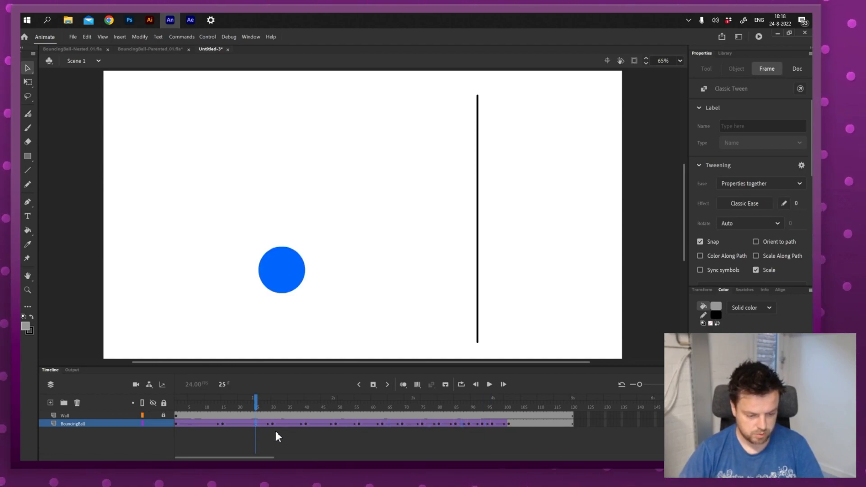
click(448, 400)
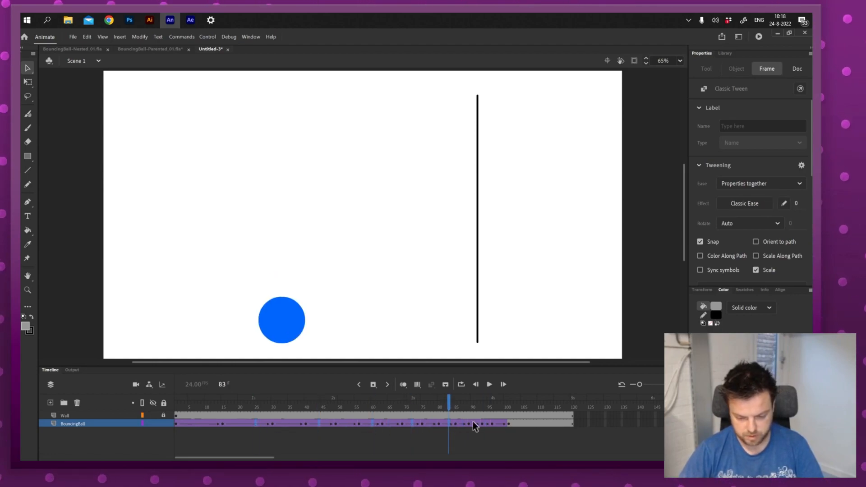
drag(449, 424, 472, 424)
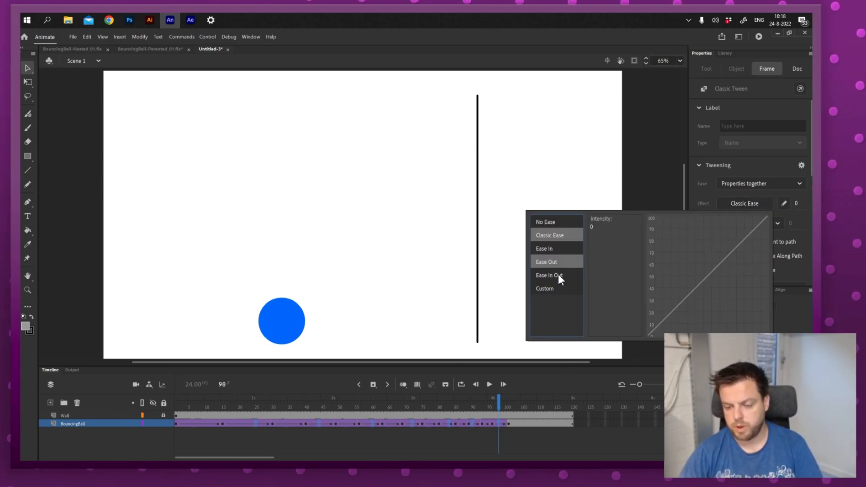
click(544, 248)
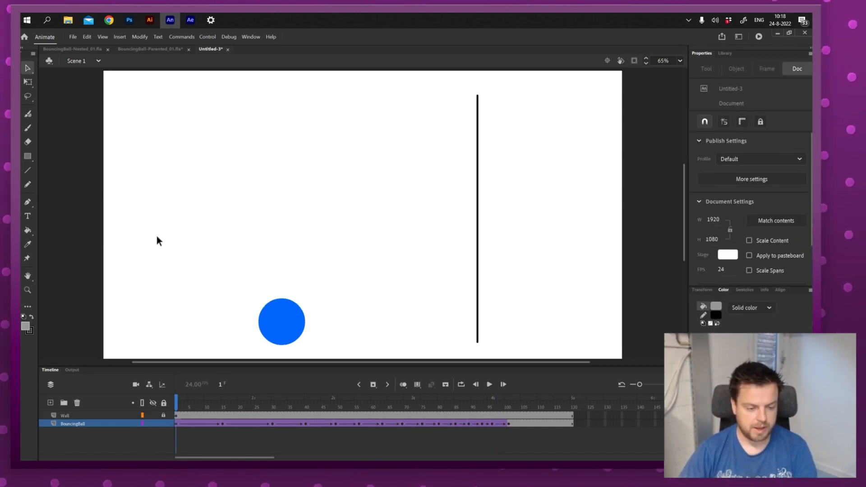
Play and stop the bounce preview, then toggle the lock on all layers.
click(488, 385)
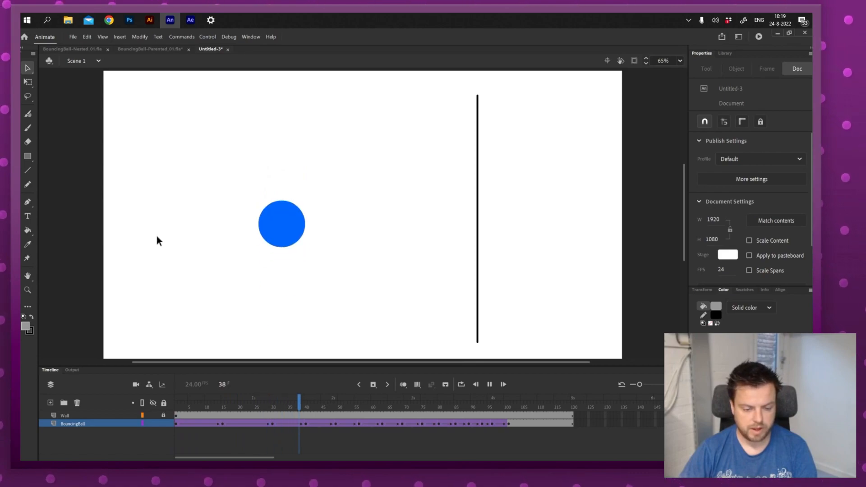
click(488, 385)
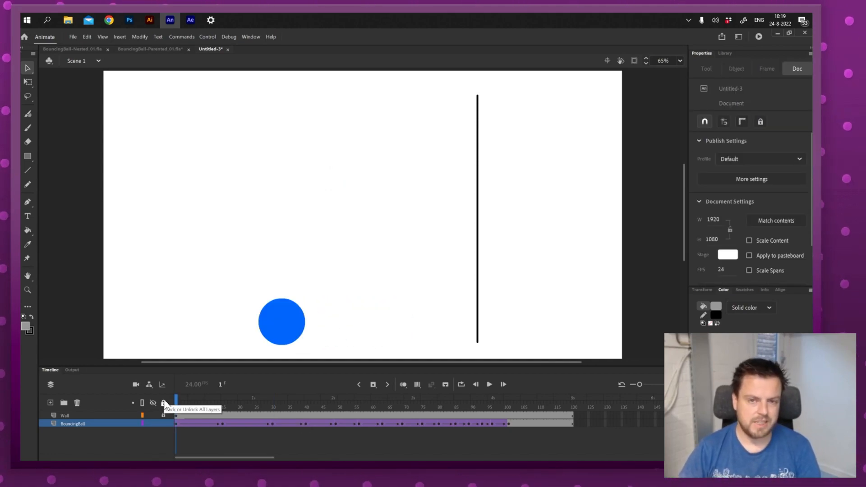
click(488, 384)
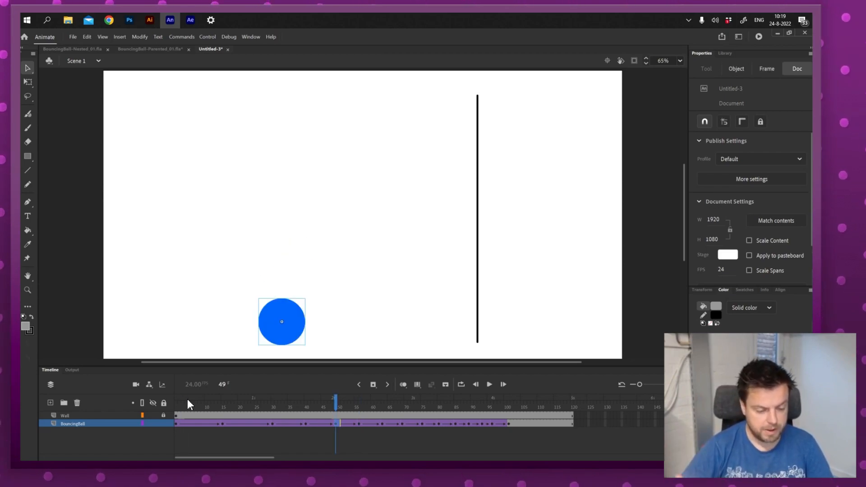
Select the Wall layer, then the ball layer so all its frames are selected.
click(183, 400)
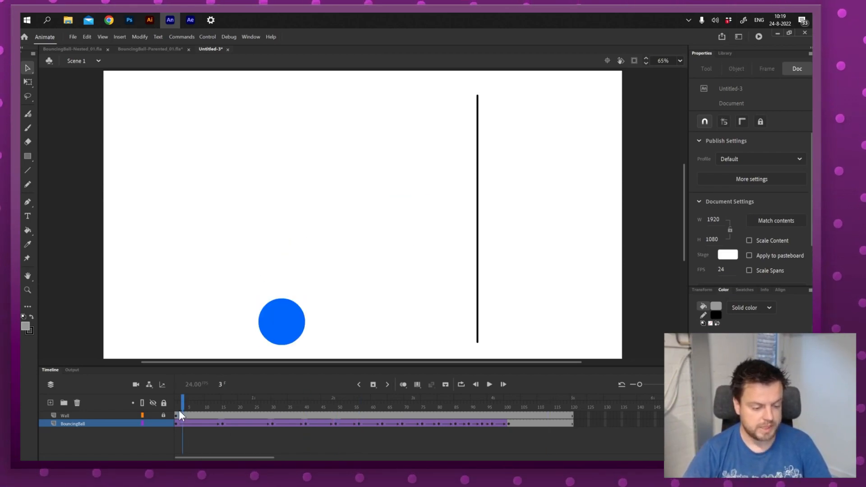
click(65, 415)
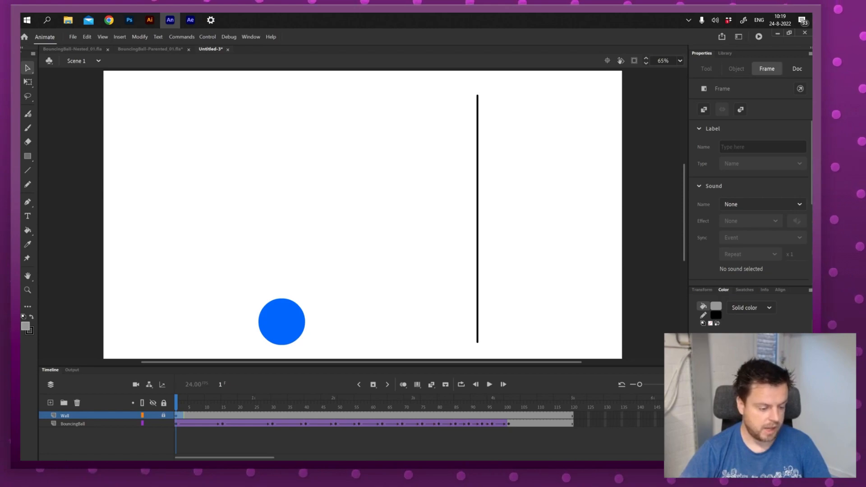
click(72, 424)
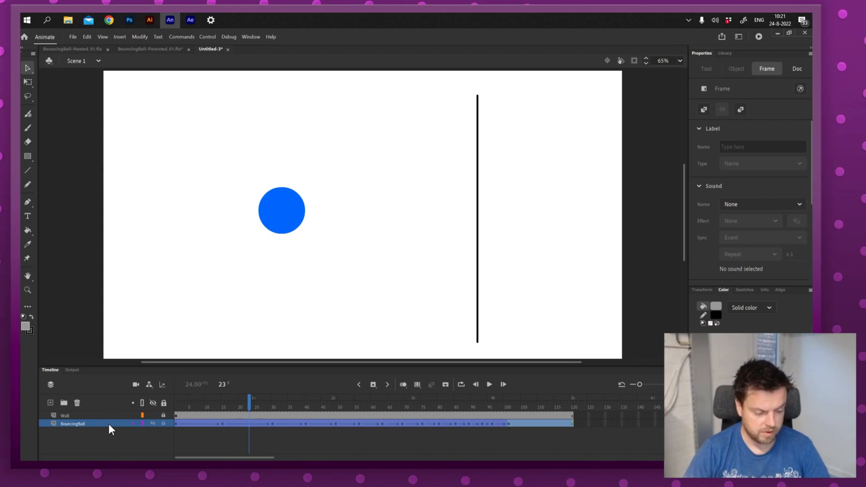
Convert the ball layer into a graphic symbol named BouncingBall1.
right_click(72, 424)
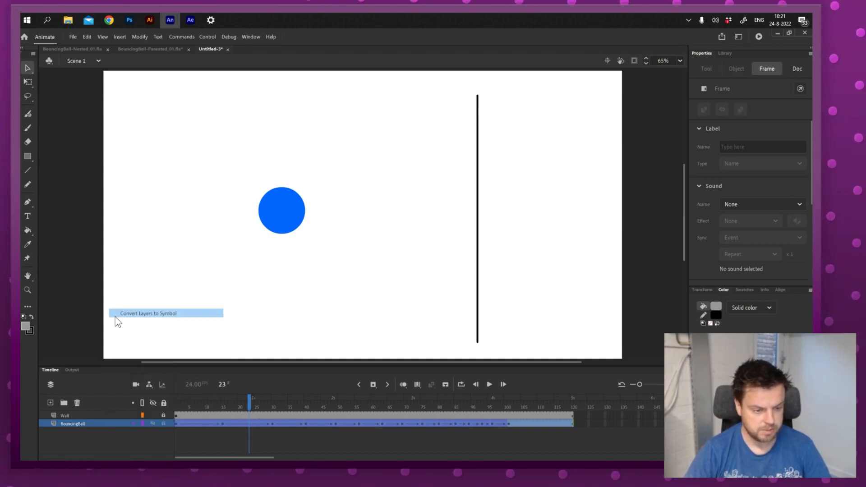
click(147, 314)
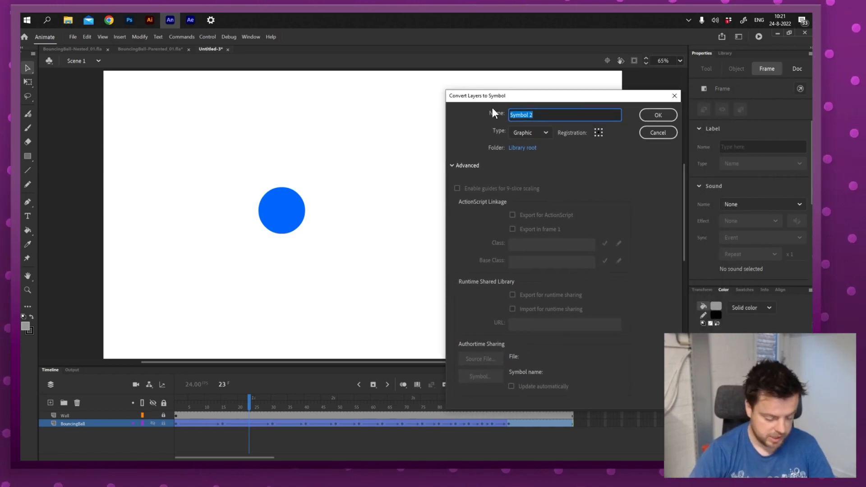
text(BouncingBall1)
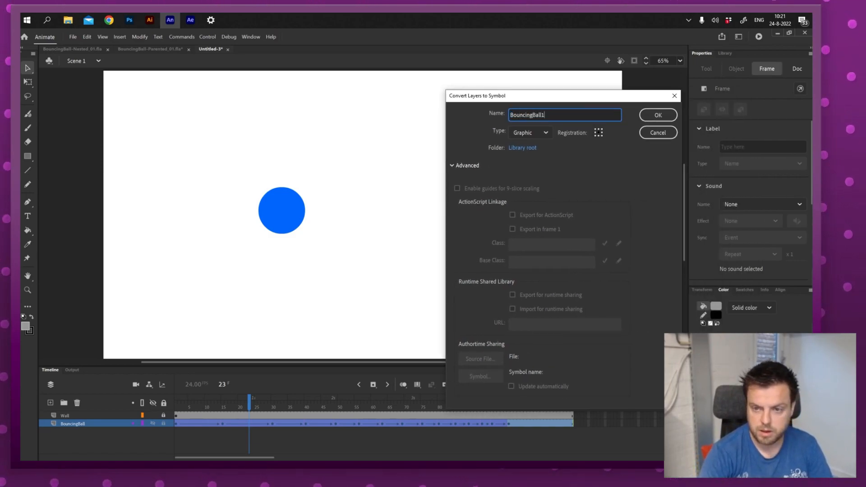
click(657, 115)
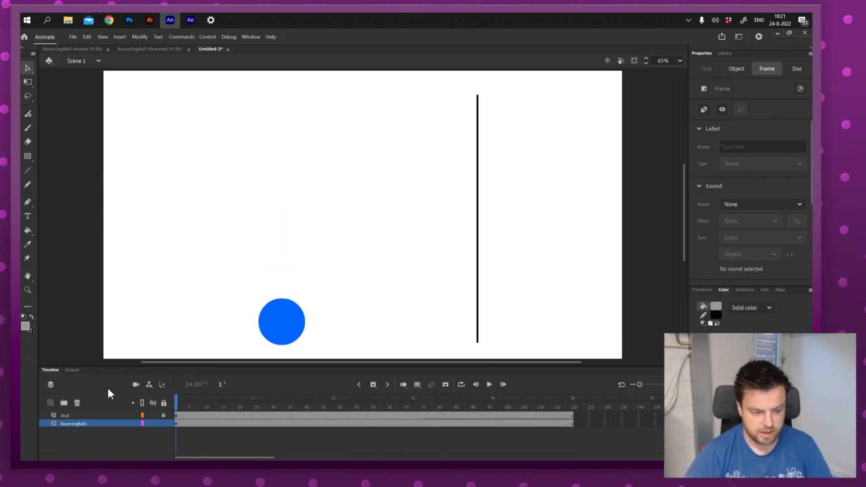
Create a classic tween on the BouncingBall1 layer and scrub to preview the ball travelling toward the wall.
click(797, 69)
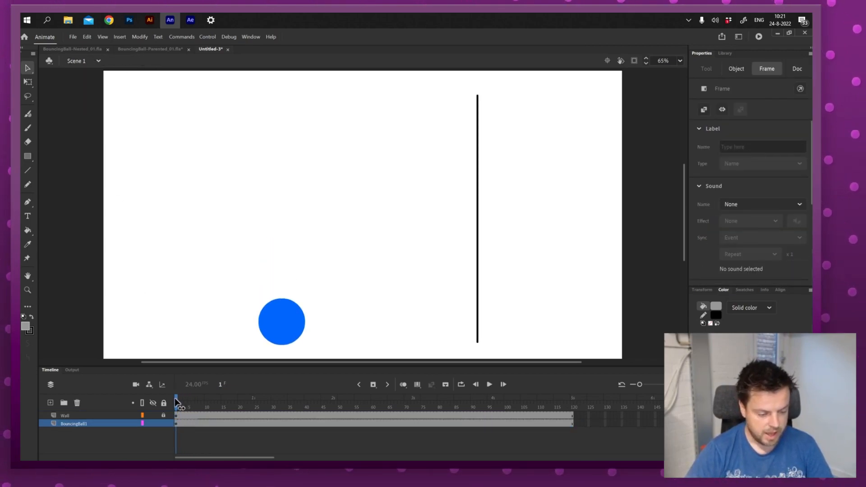
right_click(281, 243)
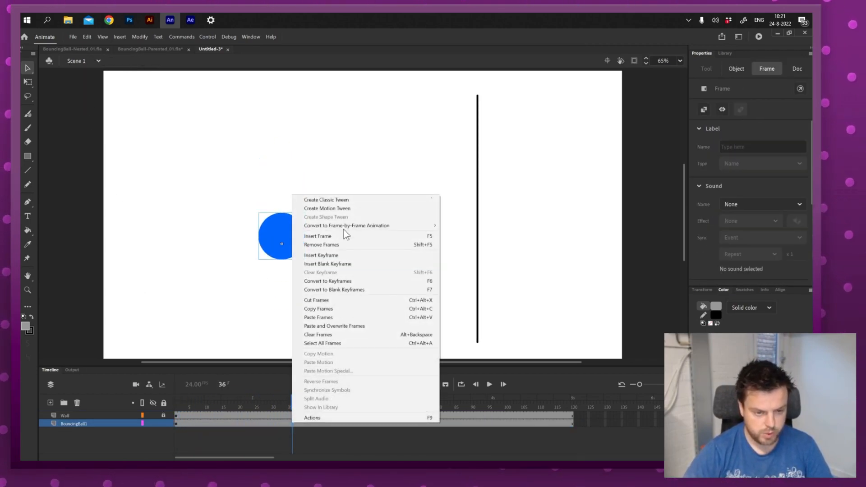
click(326, 199)
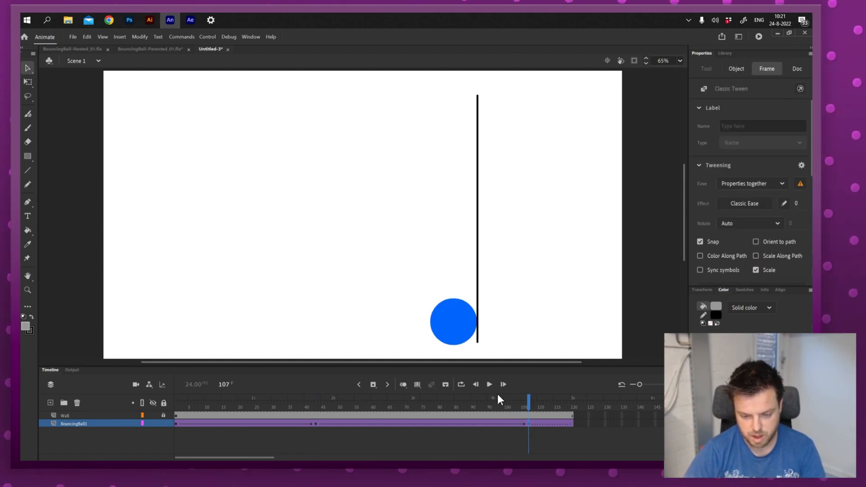
drag(453, 322, 283, 322)
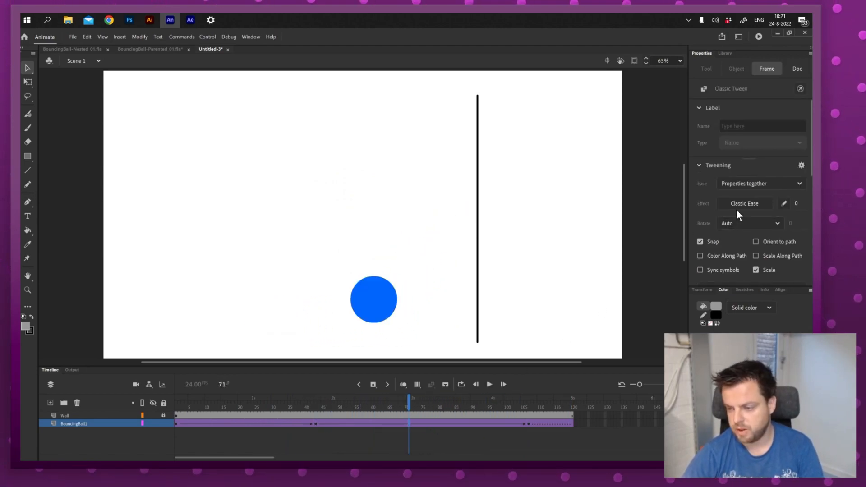
Give the ball's horizontal tween an ease-out from the Effect easing choices.
click(744, 203)
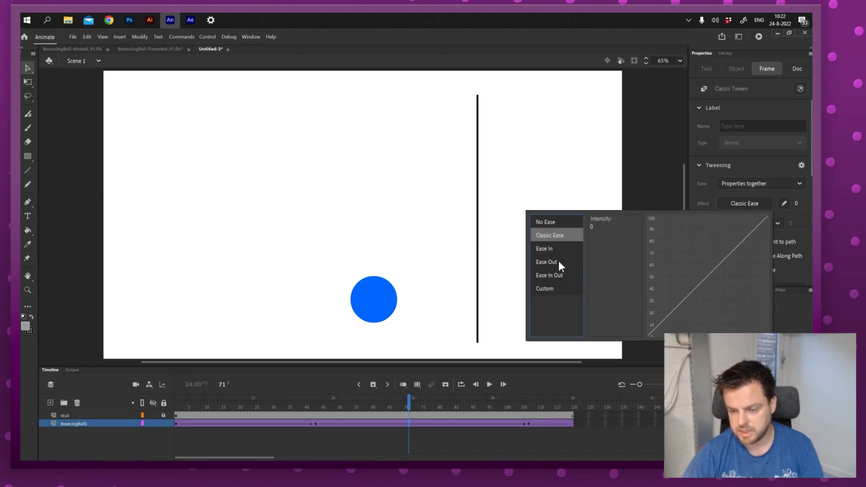
click(546, 262)
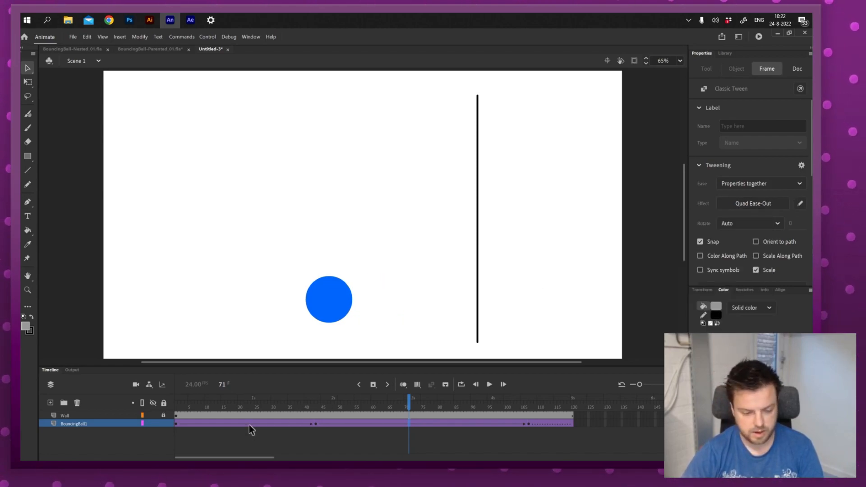
click(488, 385)
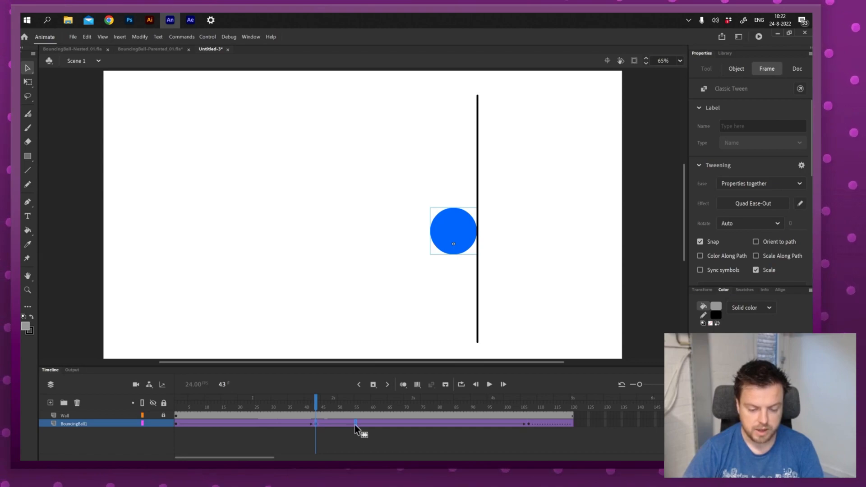
Move the wall-contact keyframe to frame 55.
click(219, 398)
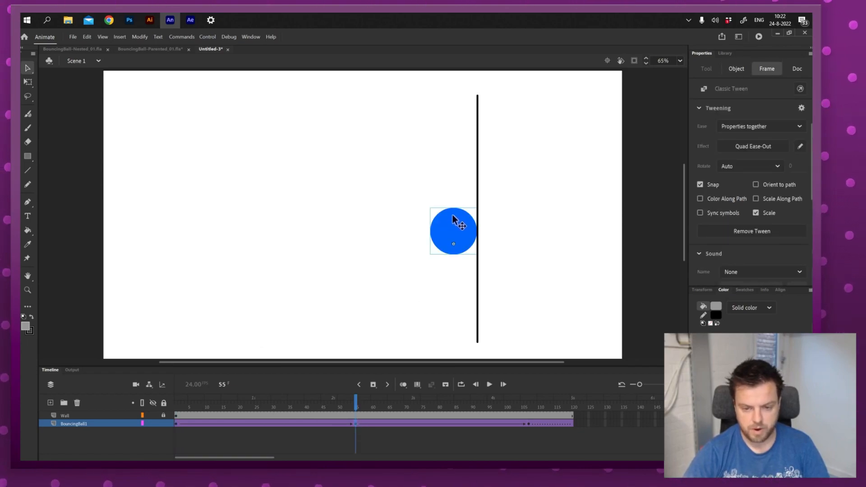
click(737, 68)
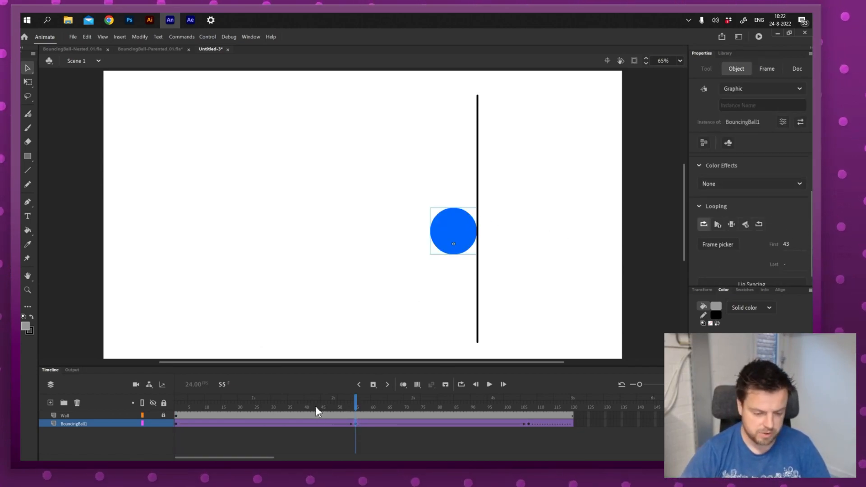
mouse_move(358, 415)
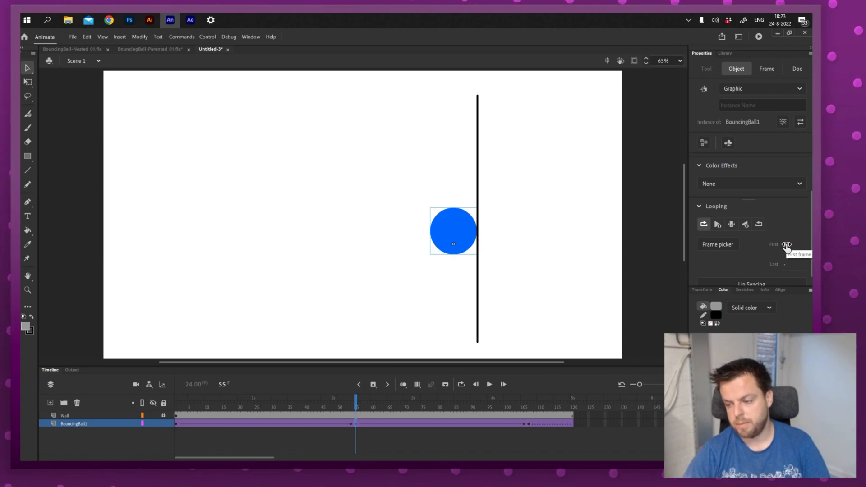
click(794, 244)
text(55)
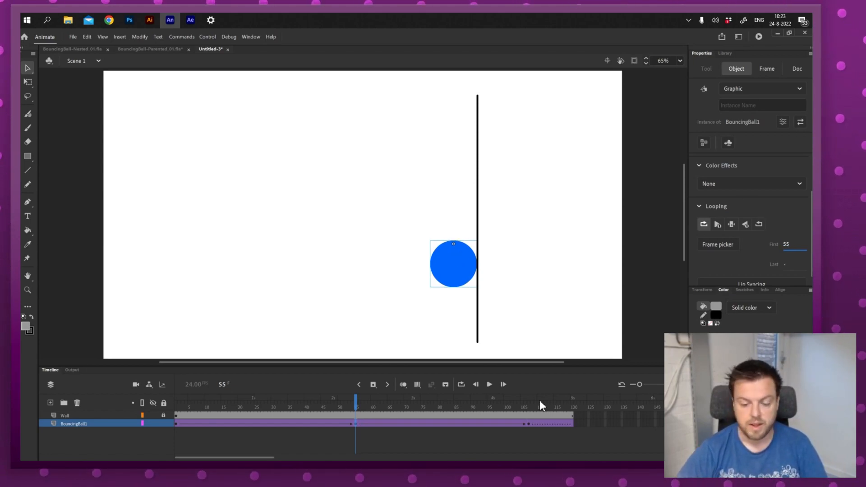
mouse_move(439, 441)
text(43)
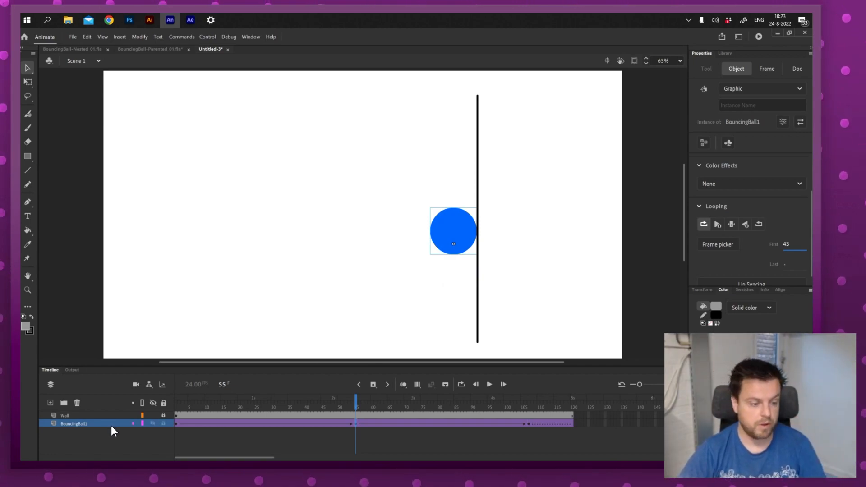
mouse_move(120, 432)
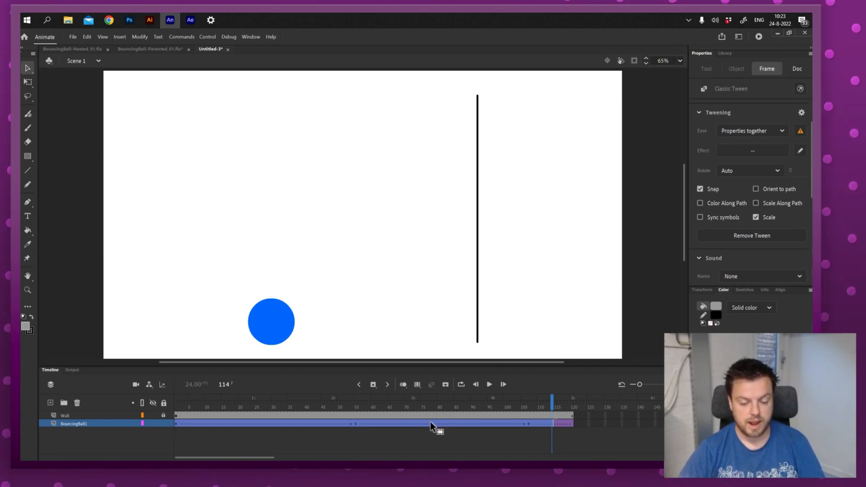
Select the ball instance at the wall keyframe and check its Looping first-frame setting, starting at frame 55.
right_click(431, 425)
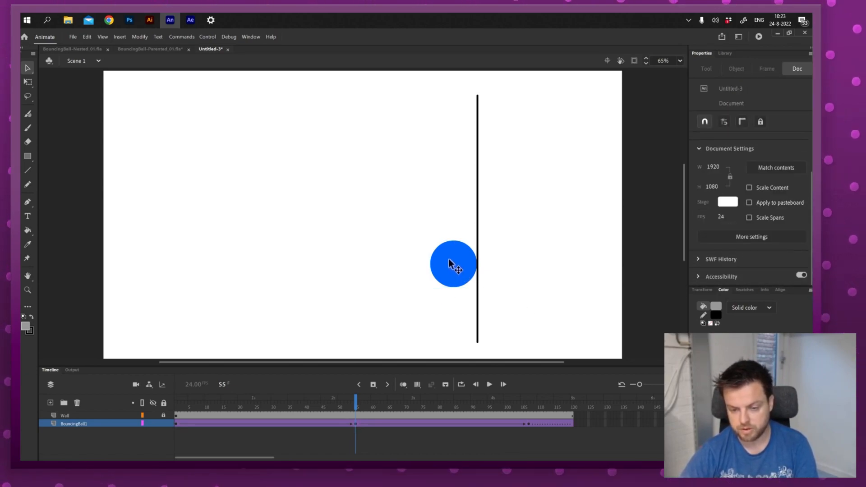
click(453, 264)
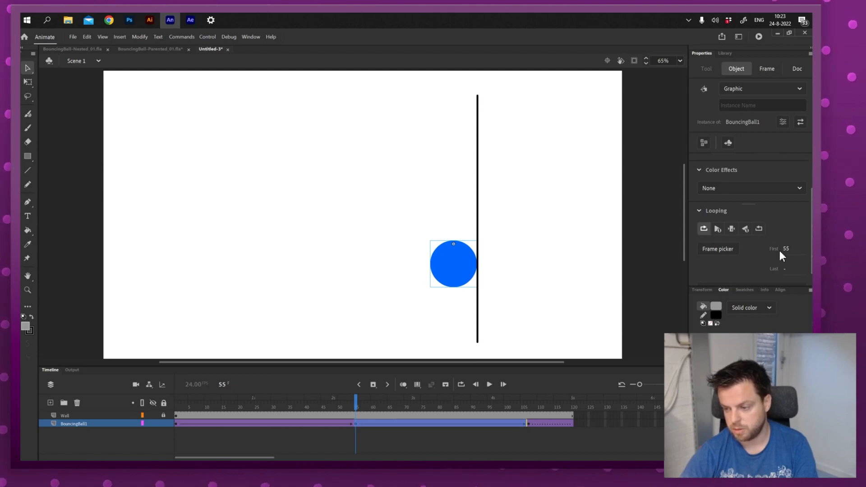
click(767, 68)
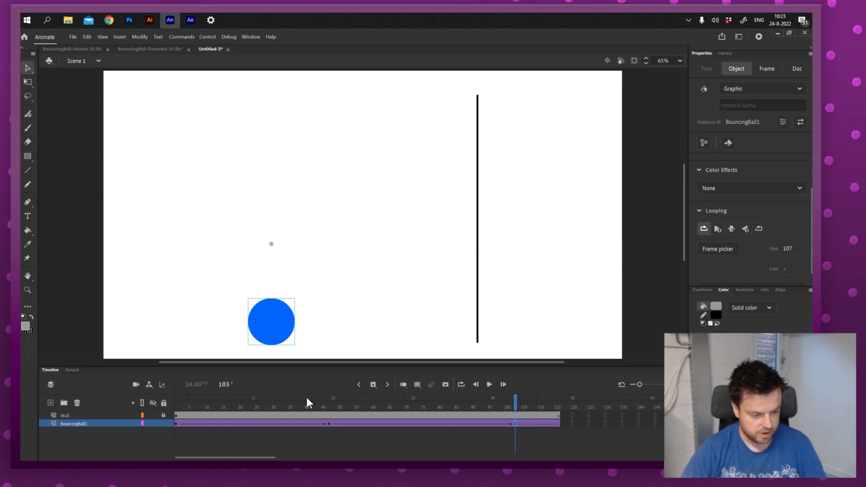
mouse_move(403, 445)
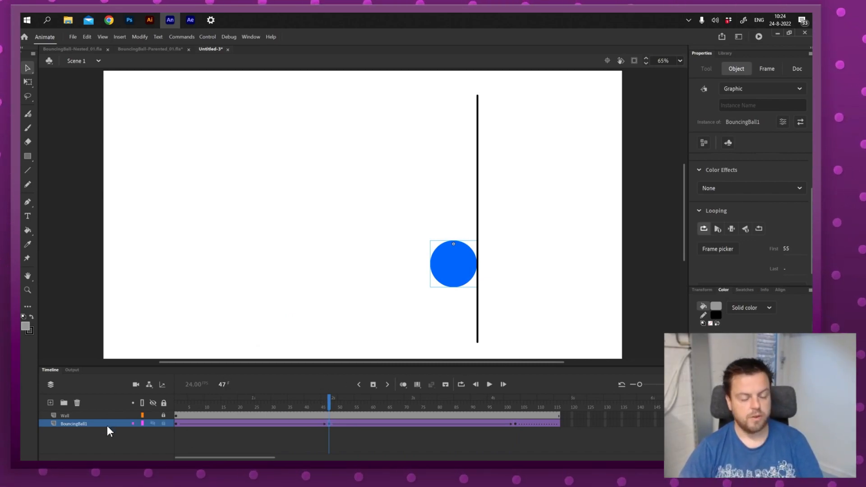
click(249, 423)
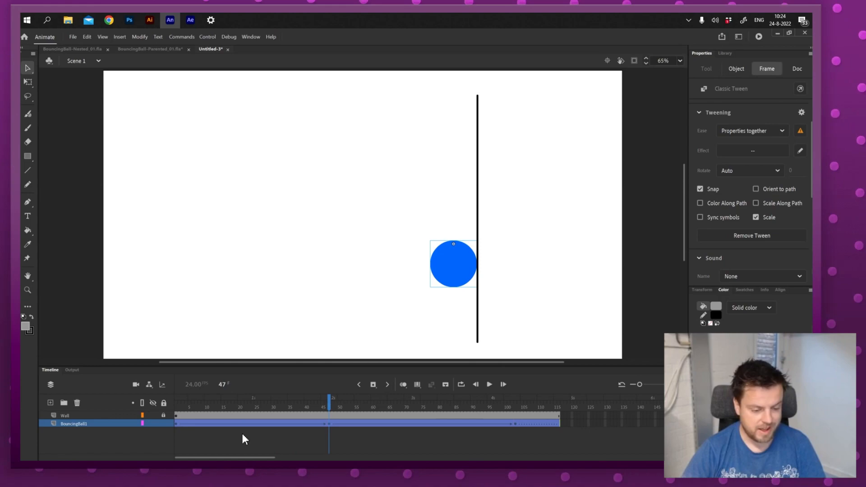
Select every frame on the BouncingBall1 layer and run Synchronize Symbols on the nested ball.
right_click(245, 439)
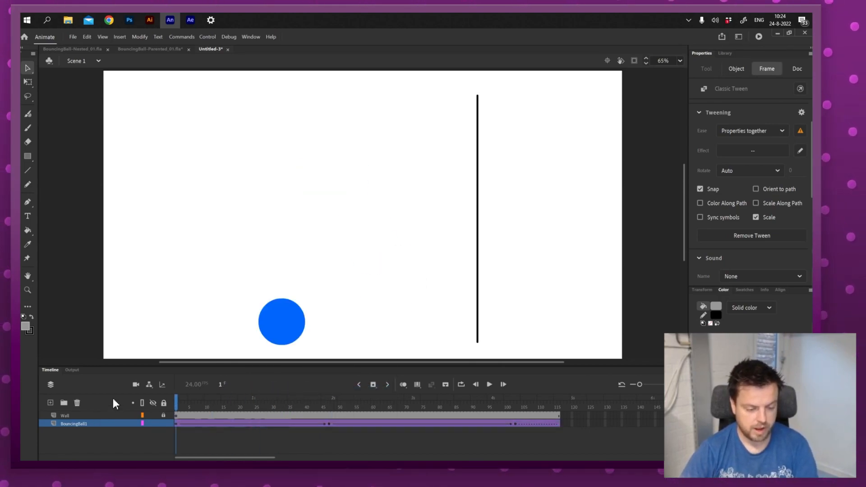
click(488, 385)
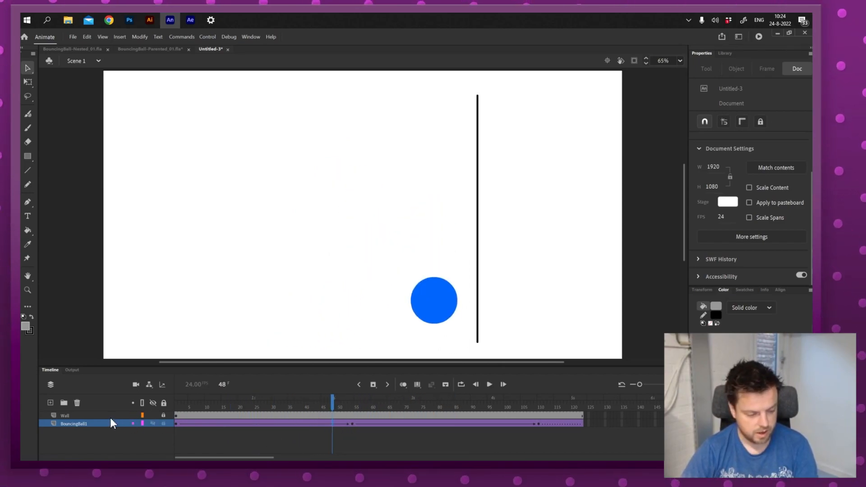
click(331, 423)
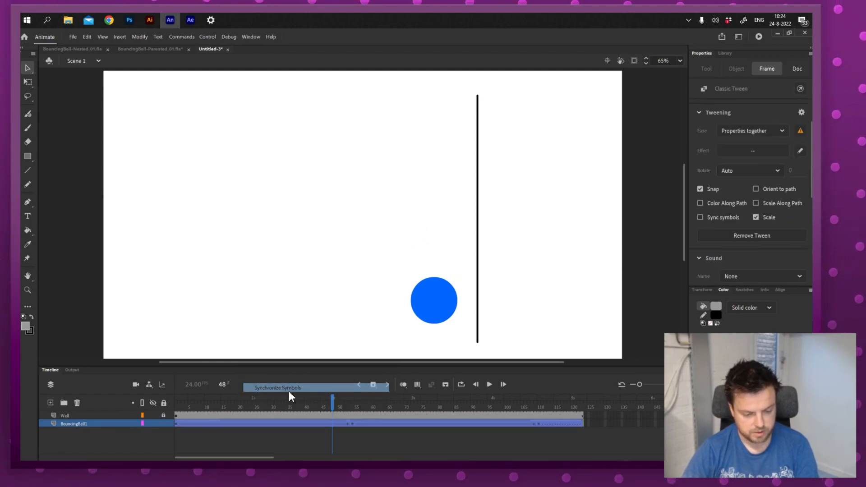
click(488, 384)
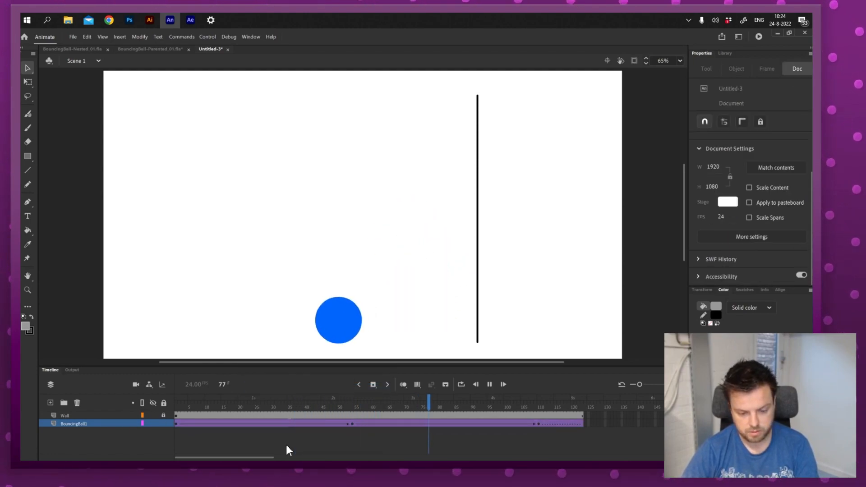
Deselect the frames and scrub into the symbol to verify the bounce stays in sync.
click(326, 400)
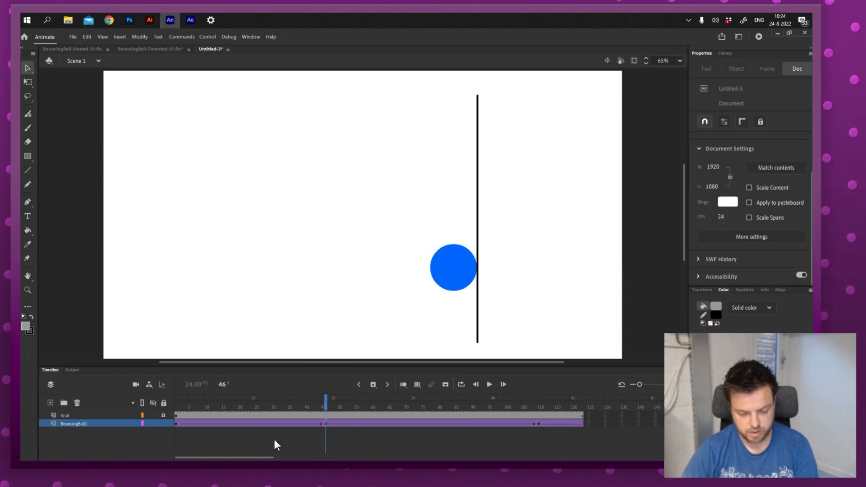
right_click(328, 425)
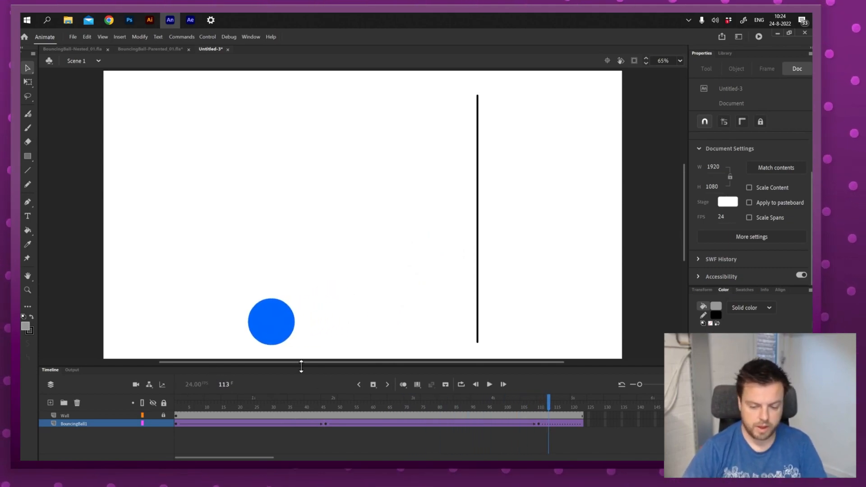
double_click(271, 322)
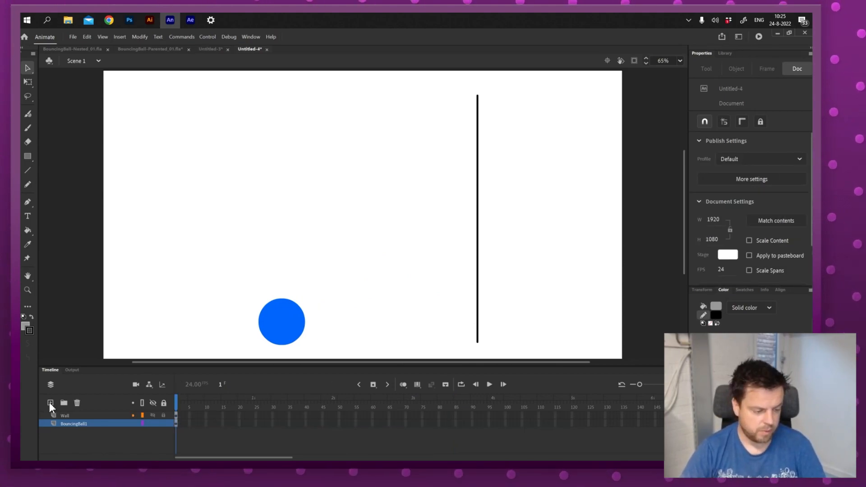
mouse_move(49, 403)
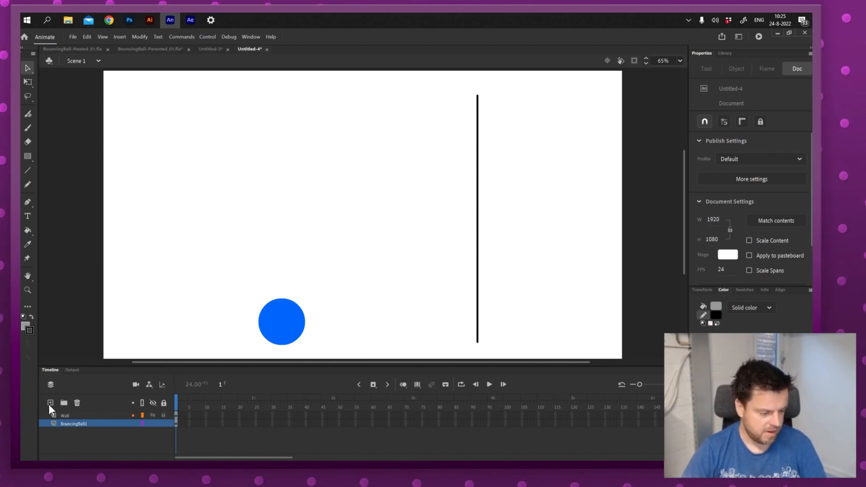
Add a new layer to Untitled-4 and pick the Rectangle tool for a small square.
click(50, 402)
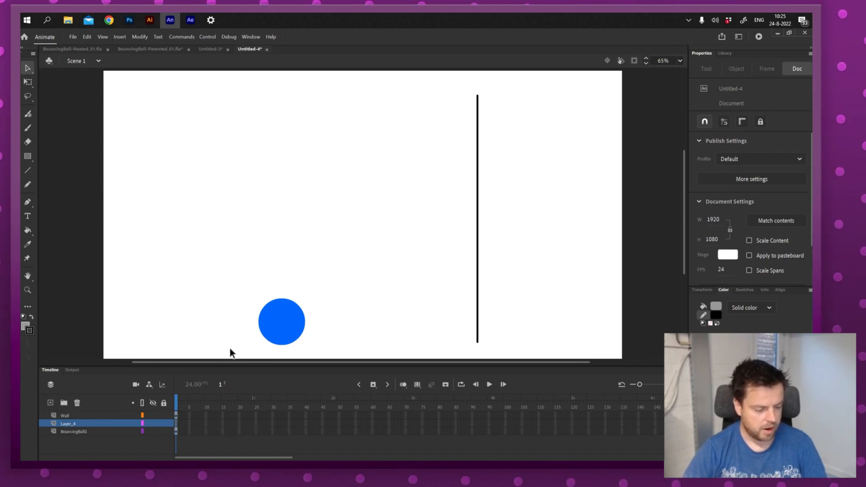
click(27, 156)
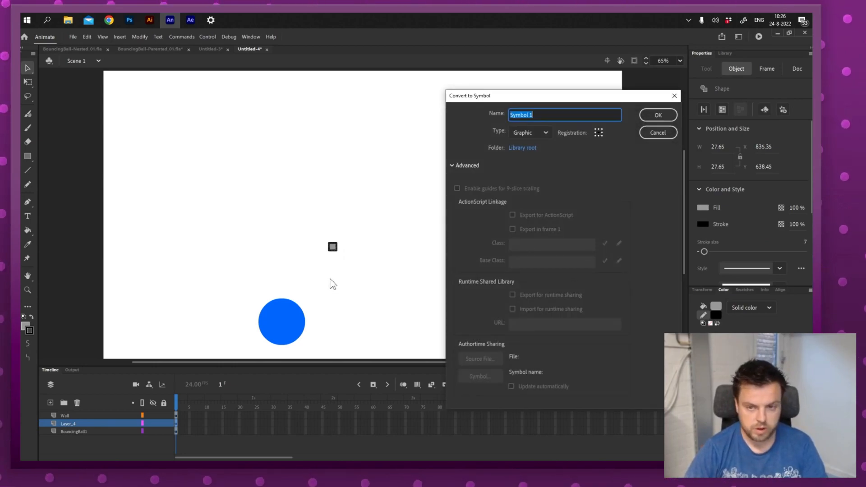
mouse_move(323, 181)
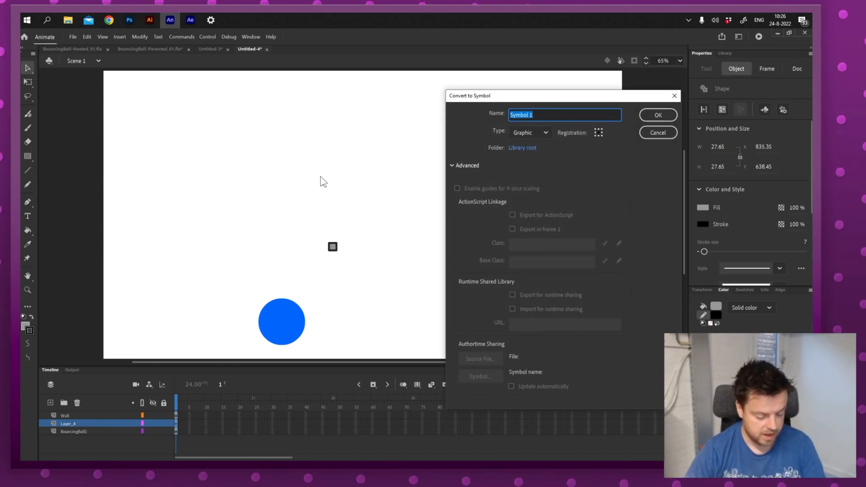
Name the new graphic symbol 'Guide' and confirm its creation.
text(Guide)
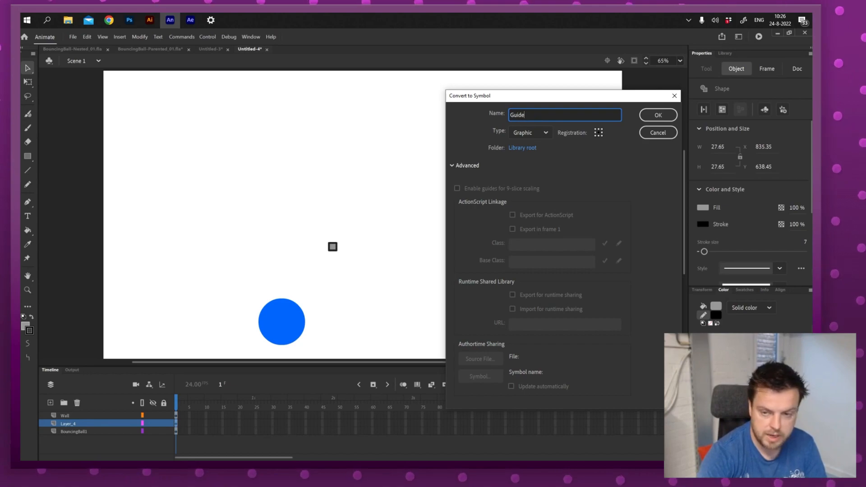
click(657, 115)
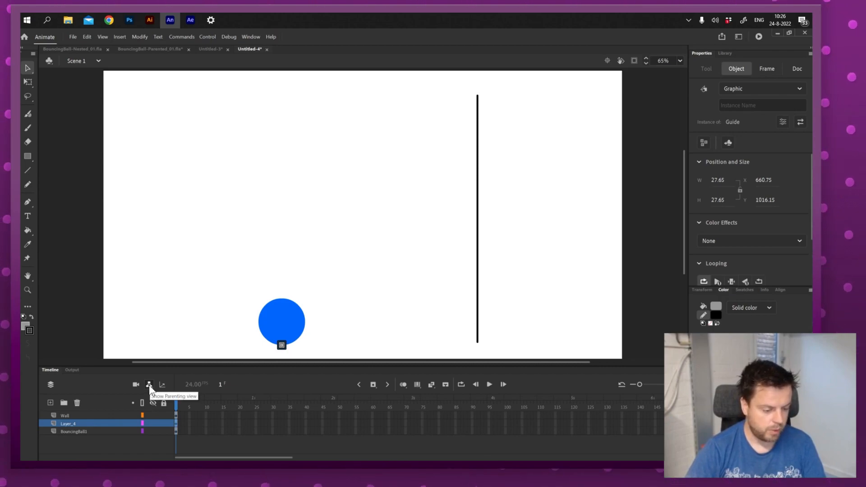
Show the parenting view and attach the BouncingBall1 layer to Layer_4.
click(149, 385)
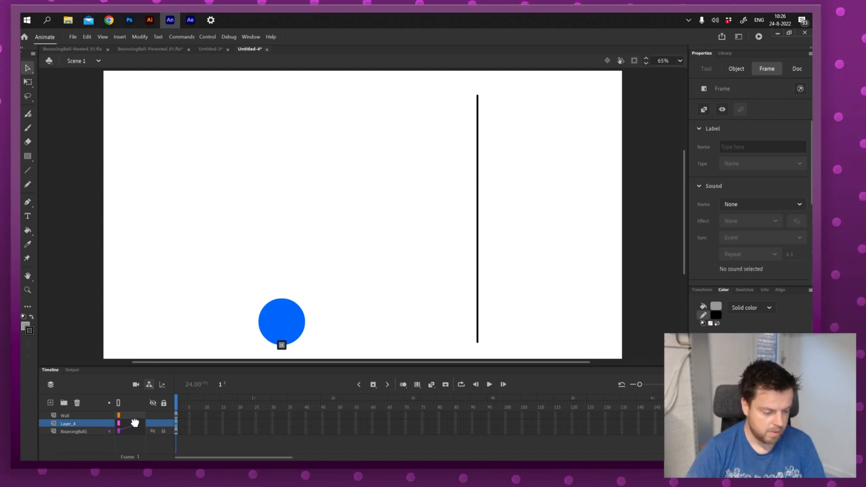
click(73, 431)
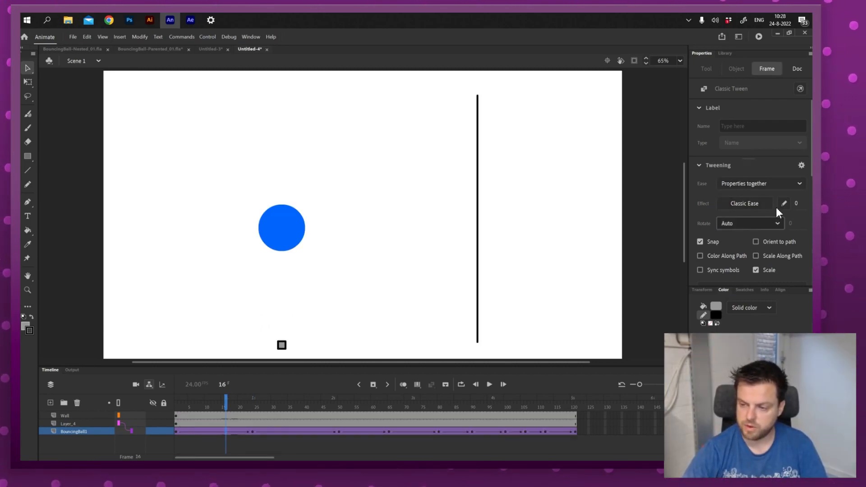
Extend Layer_4 with frames out to frame 121 to match the ball's tween.
click(356, 398)
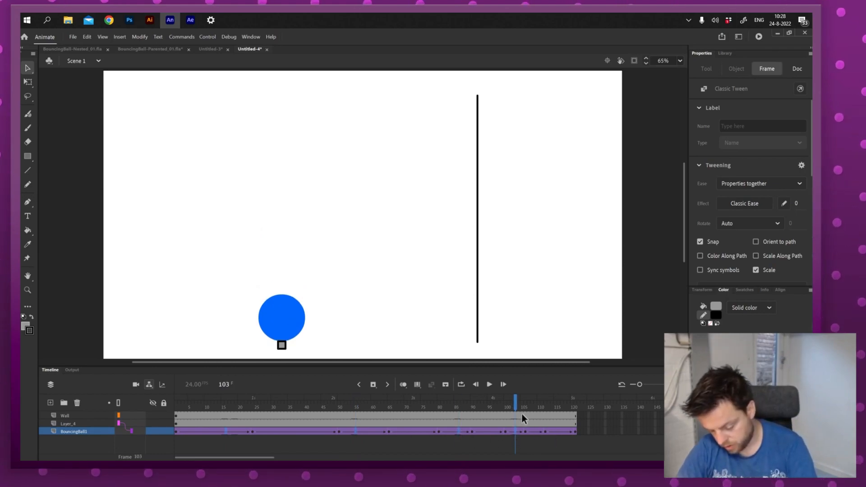
click(744, 203)
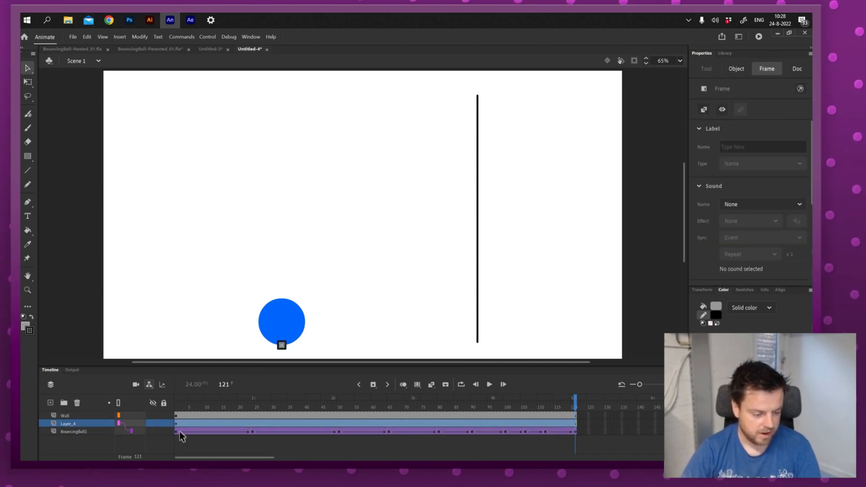
mouse_move(217, 415)
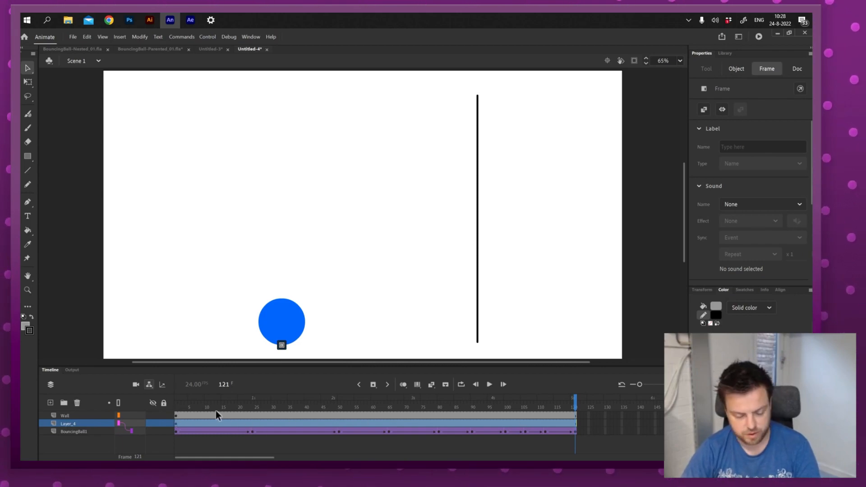
Classic-tween Layer_4 and slide the Guide square rightward toward the wall at a later frame.
click(176, 401)
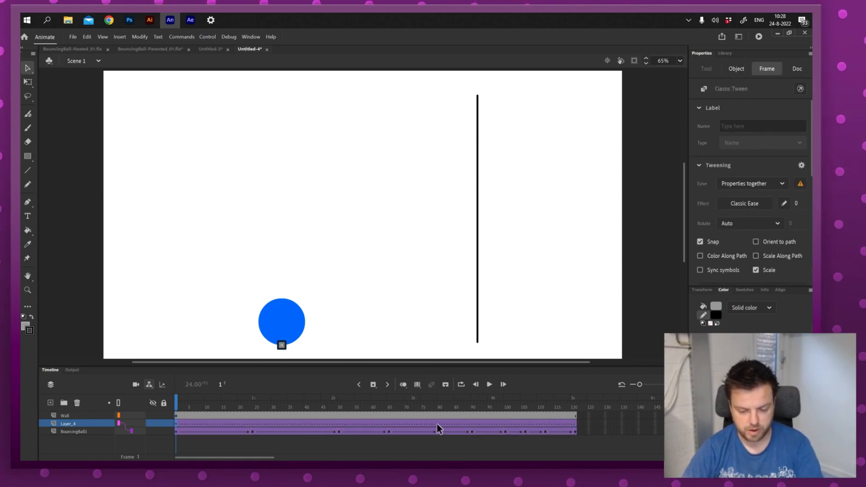
click(389, 398)
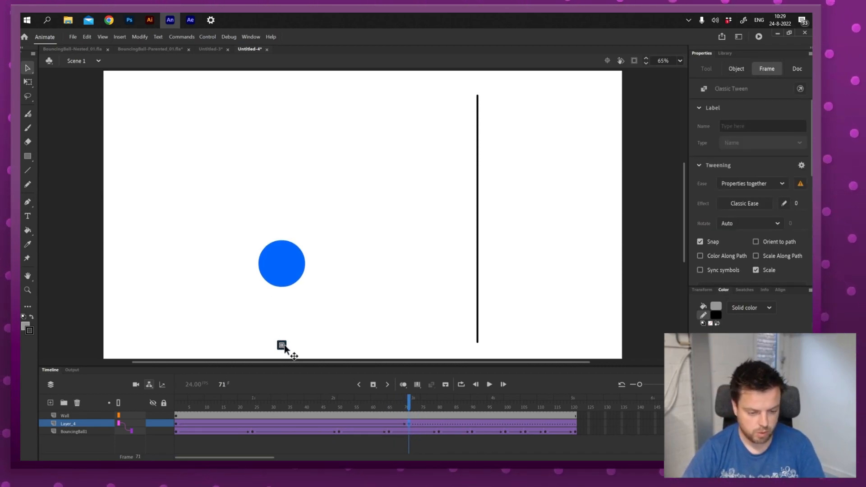
drag(281, 263, 452, 263)
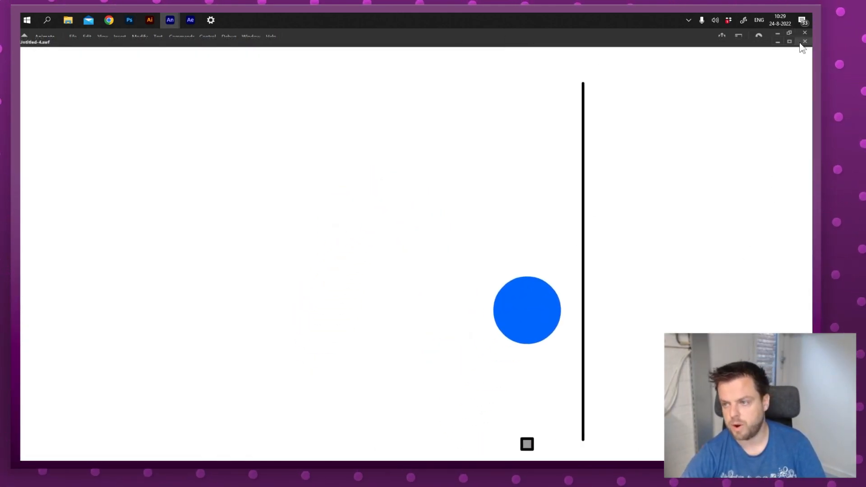
Convert Layer_4 into a guide layer so the square is excluded from output.
right_click(67, 424)
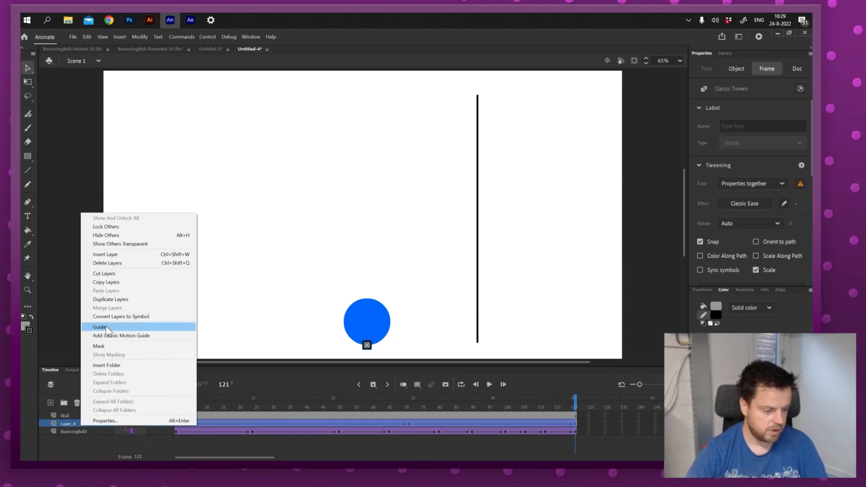
click(100, 327)
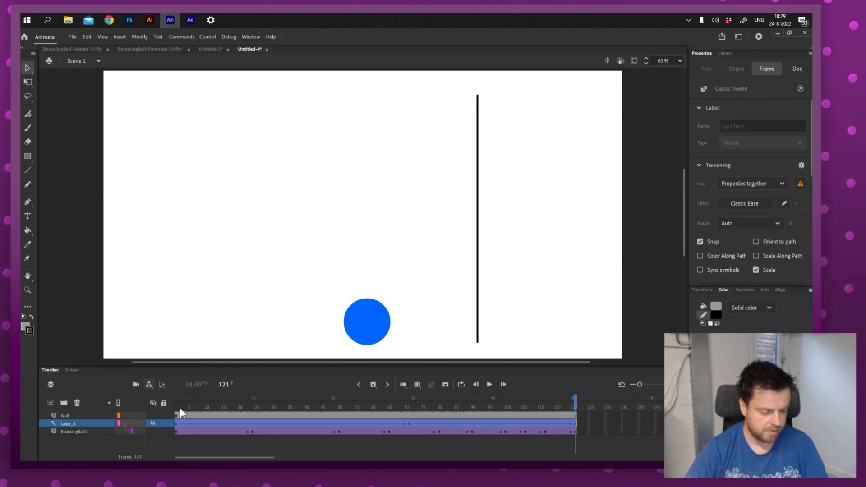